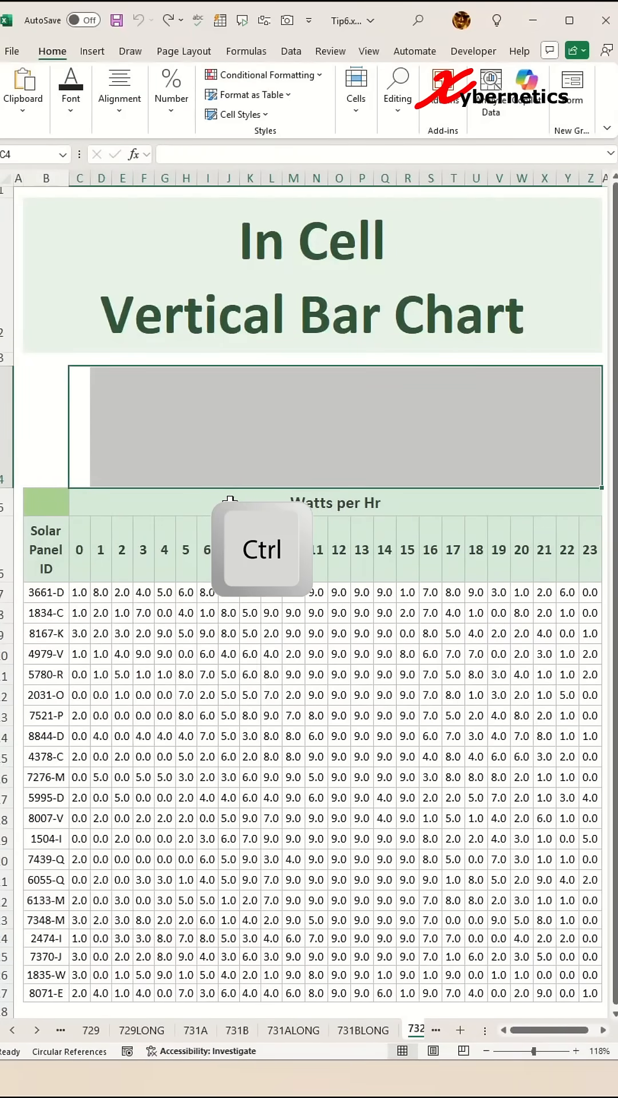
- Format C4:Z4 with text rotated 90 degrees, bottom-aligned and centred
{"action": "key", "text": "Ctrl+1"}
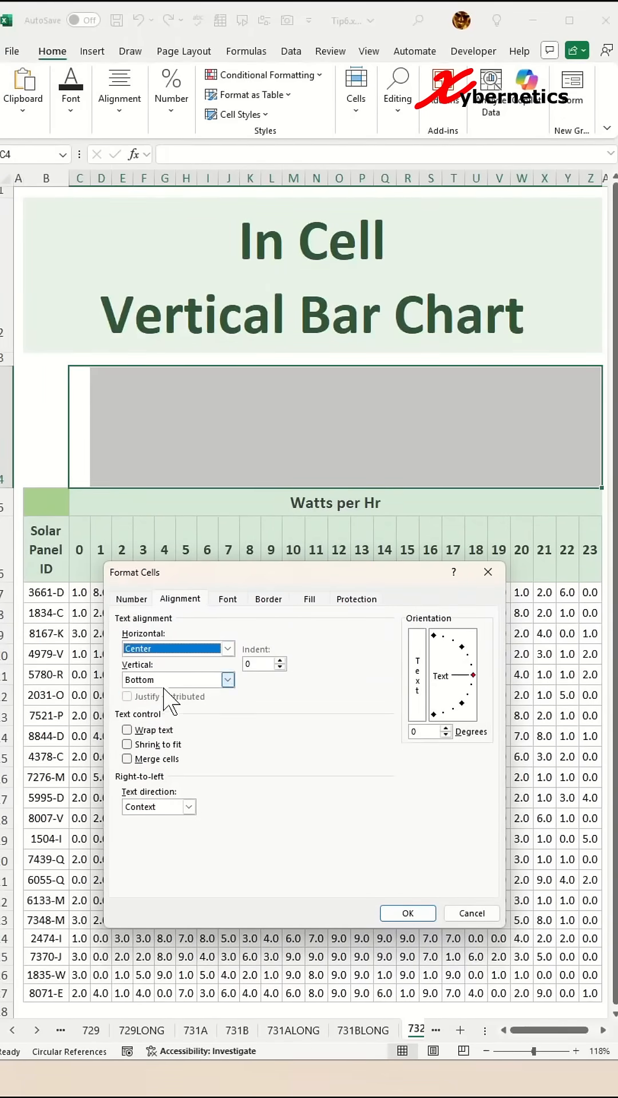
{"action": "left_click", "coordinate": [434, 634]}
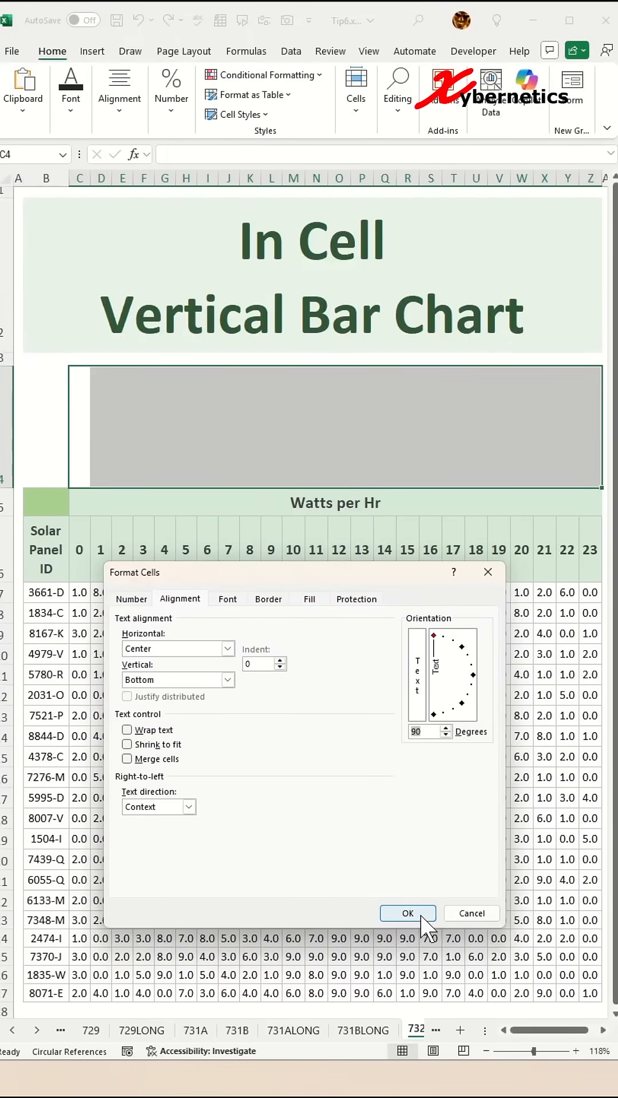
{"action": "left_click", "coordinate": [407, 913]}
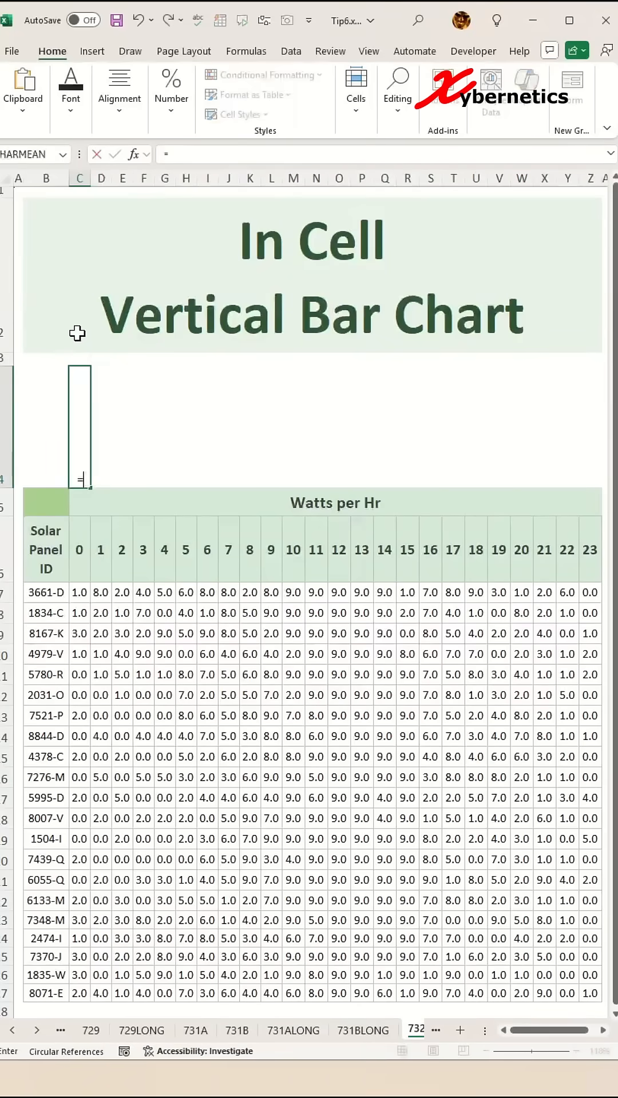
- Enter =REPT("|",SUM(C7:C27)) in C4 to draw each column's wattage bar
{"action": "type", "text": "=REPT("}
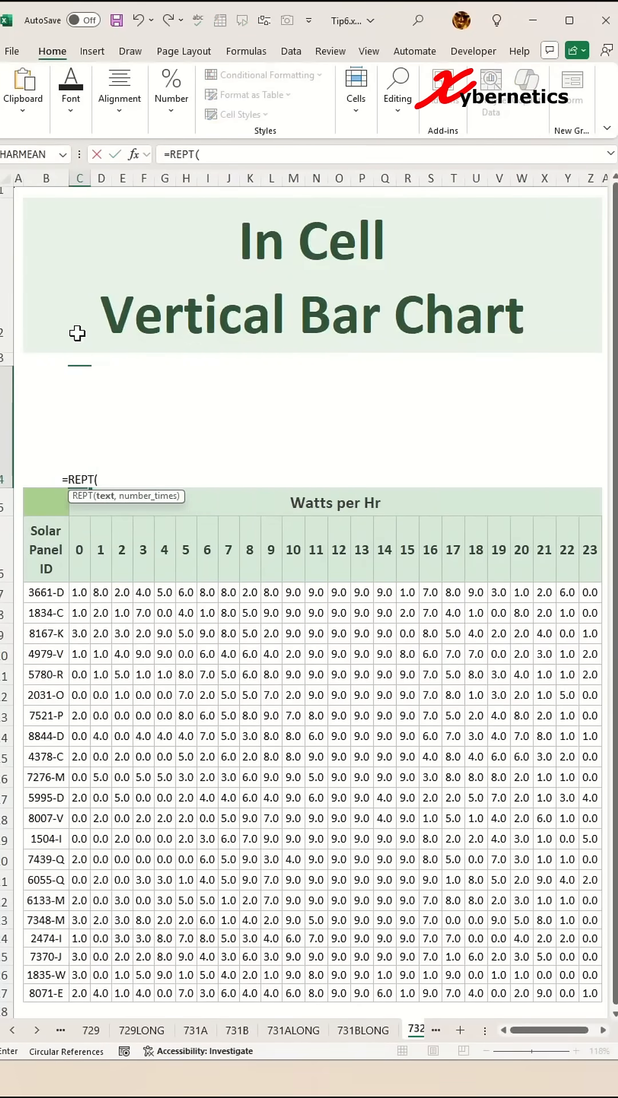
{"action": "type", "text": "\""}
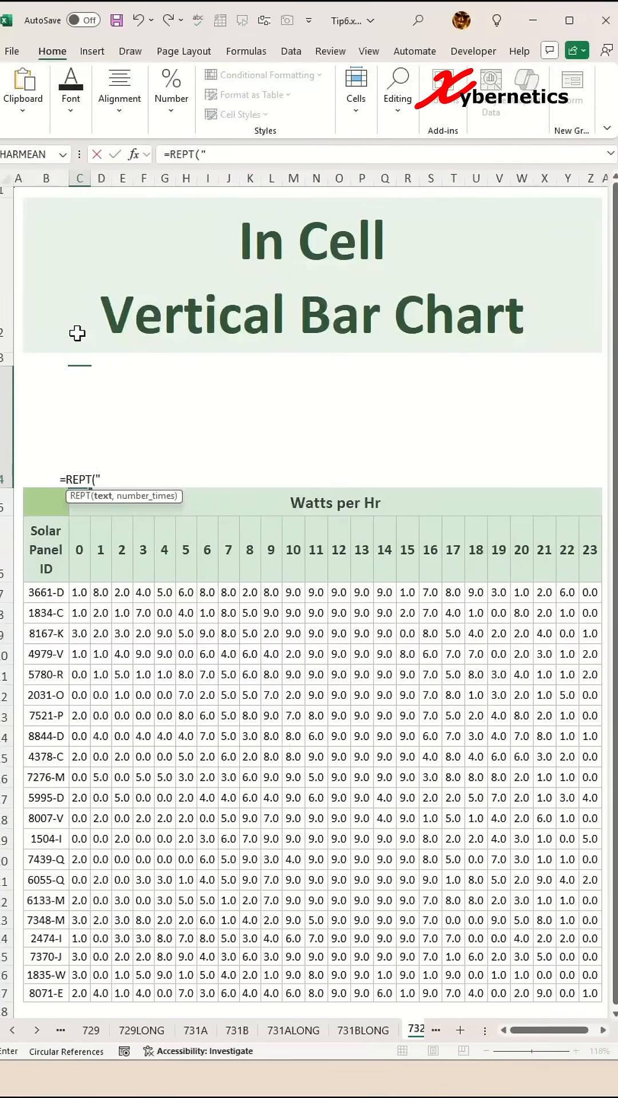
{"action": "type", "text": "|\","}
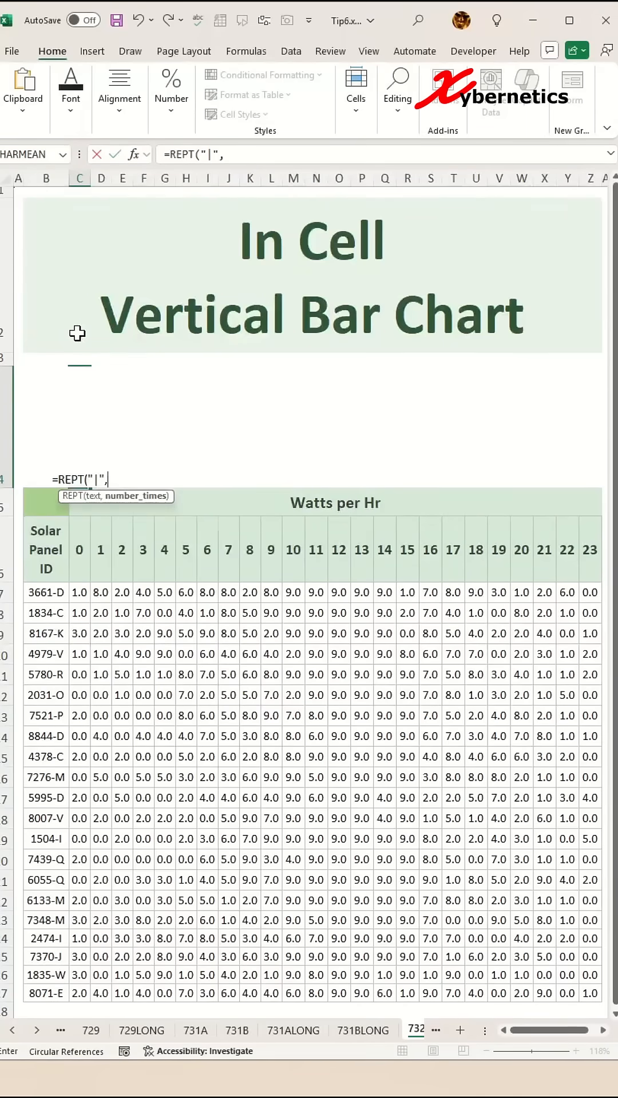
{"action": "type", "text": "SUM(C7:C27"}
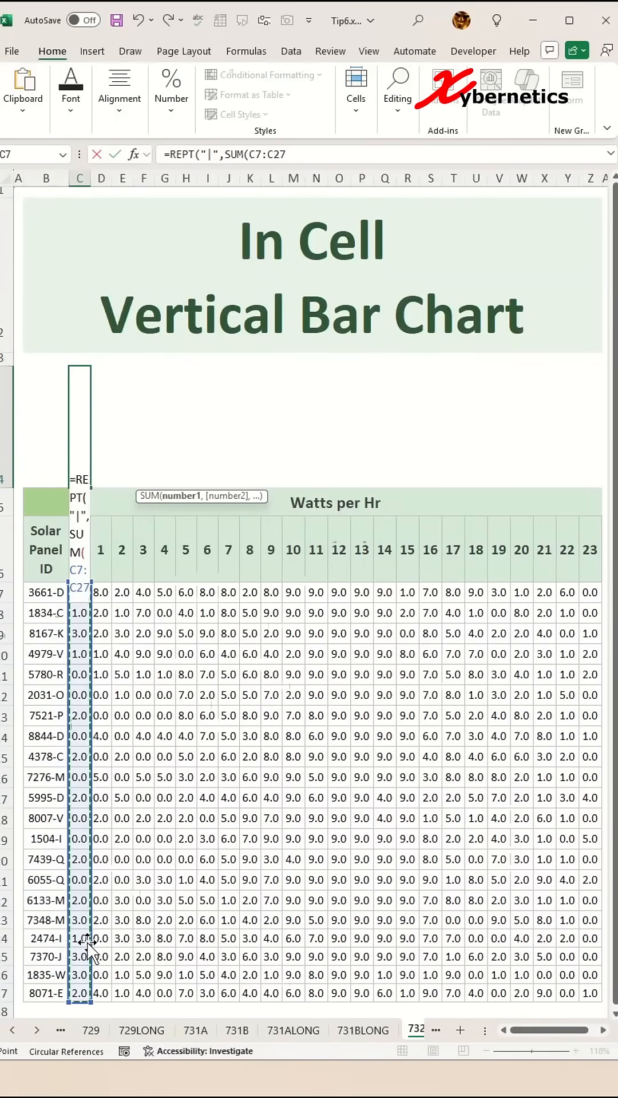
{"action": "type", "text": ")"}
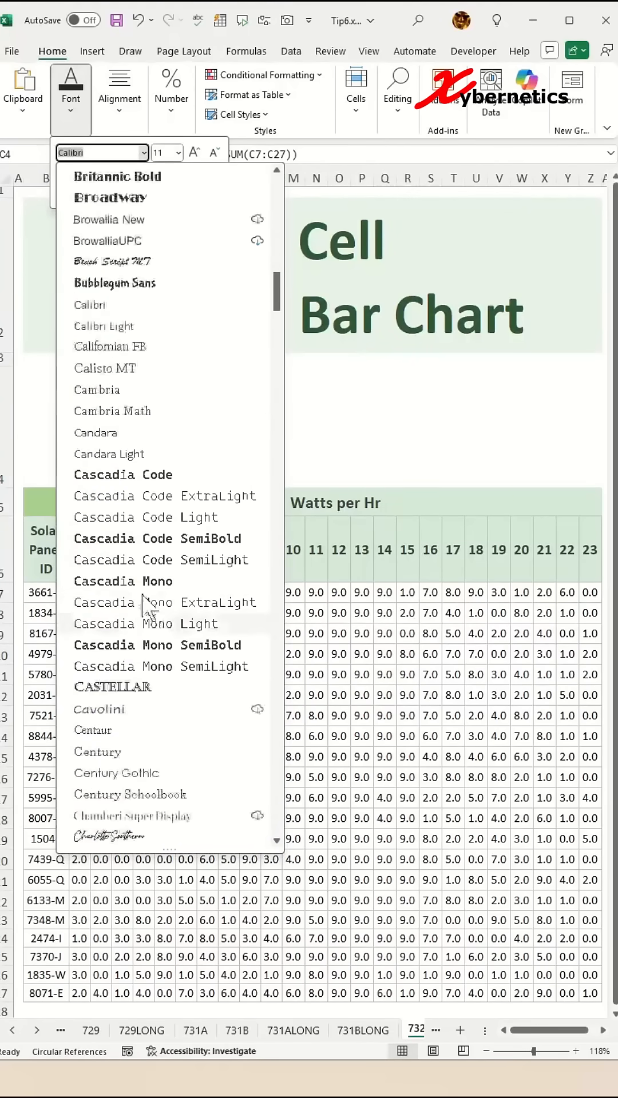
- Choose a different font for the bar cells from the font list
{"action": "scroll", "scroll_direction": "down", "scroll_amount": 3}
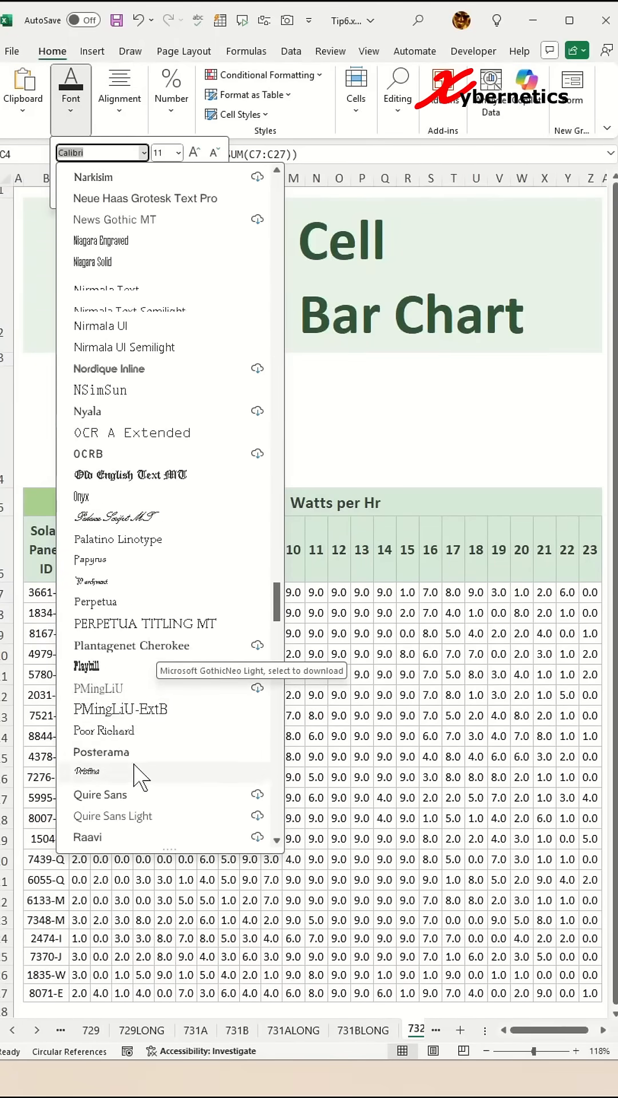
{"action": "left_click", "coordinate": [85, 666]}
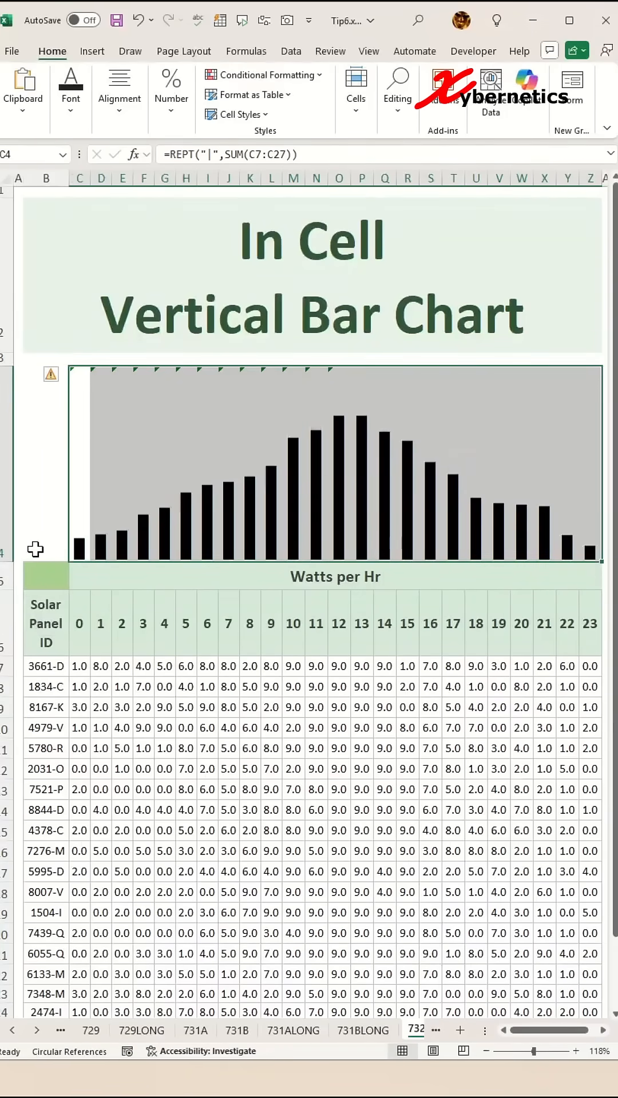
- Resize row 4 so the vertical wattage bars fit
{"action": "scroll", "scroll_direction": "down", "scroll_amount": 3}
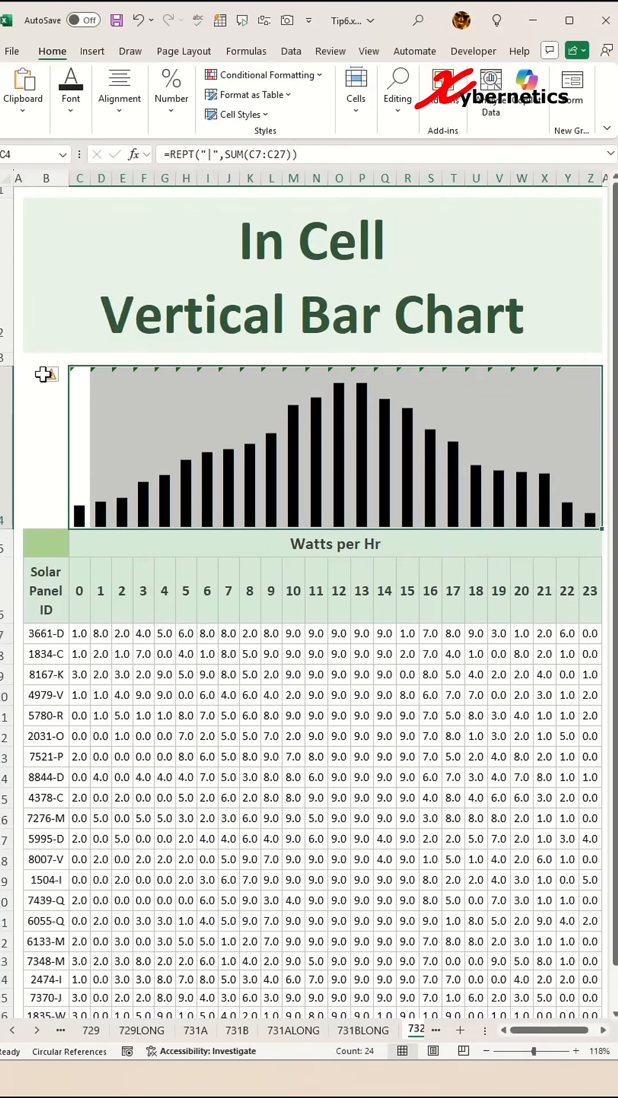
{"action": "left_click_drag", "start_coordinate": [164, 589], "coordinate": [338, 589]}
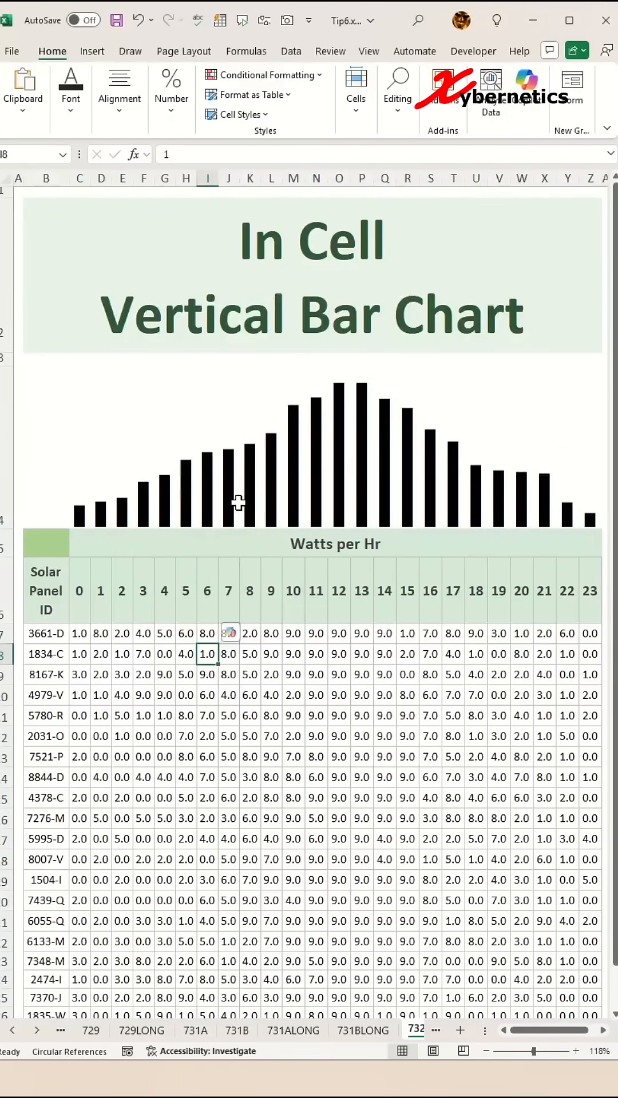
{"action": "mouse_move", "coordinate": [93, 462]}
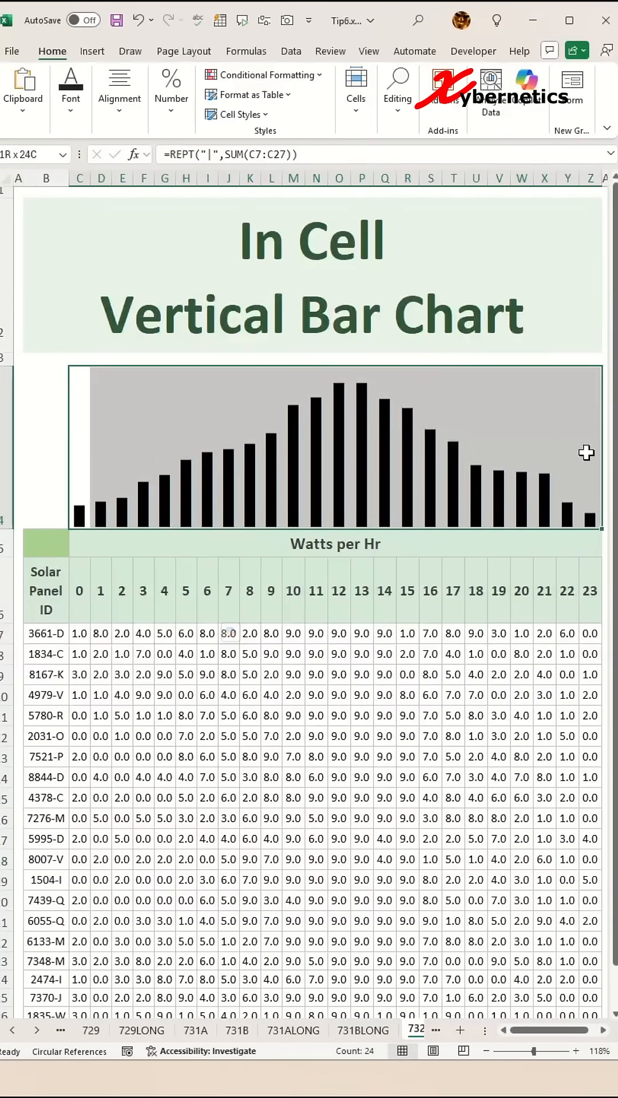
- Add a formula-based conditional formatting rule making hours 10–15 bars red
{"action": "left_click", "coordinate": [269, 75]}
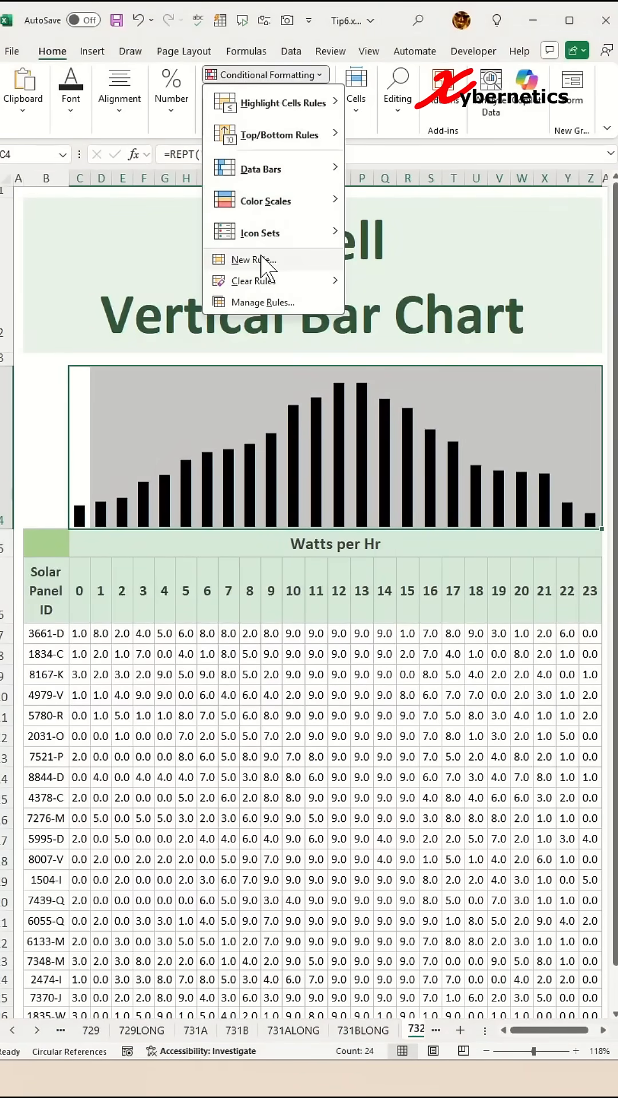
{"action": "left_click", "coordinate": [246, 260]}
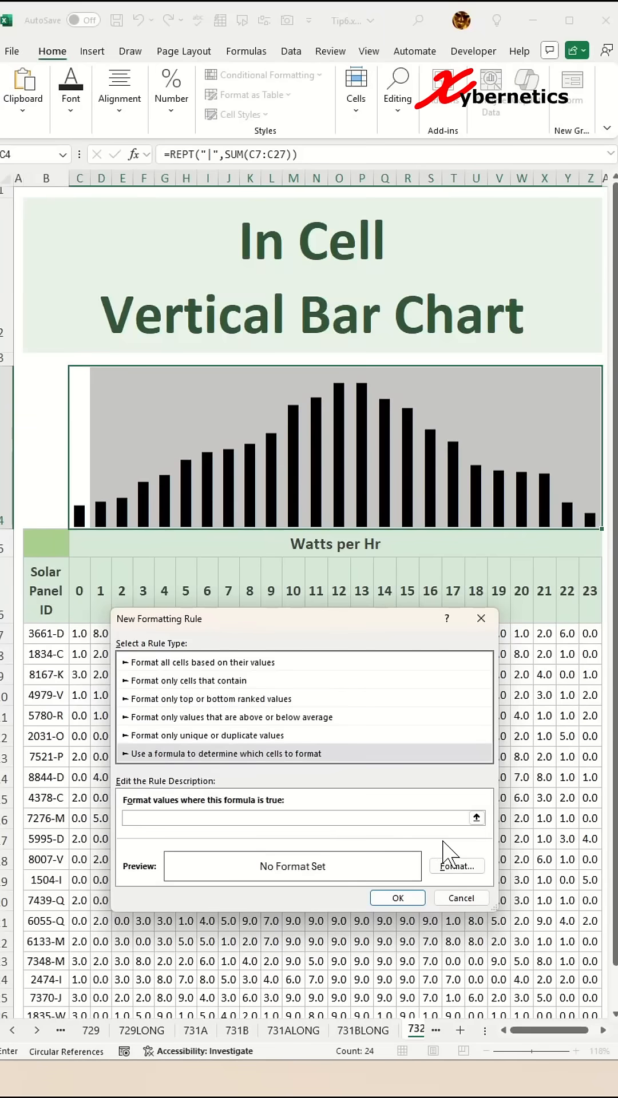
{"action": "left_click", "coordinate": [295, 818]}
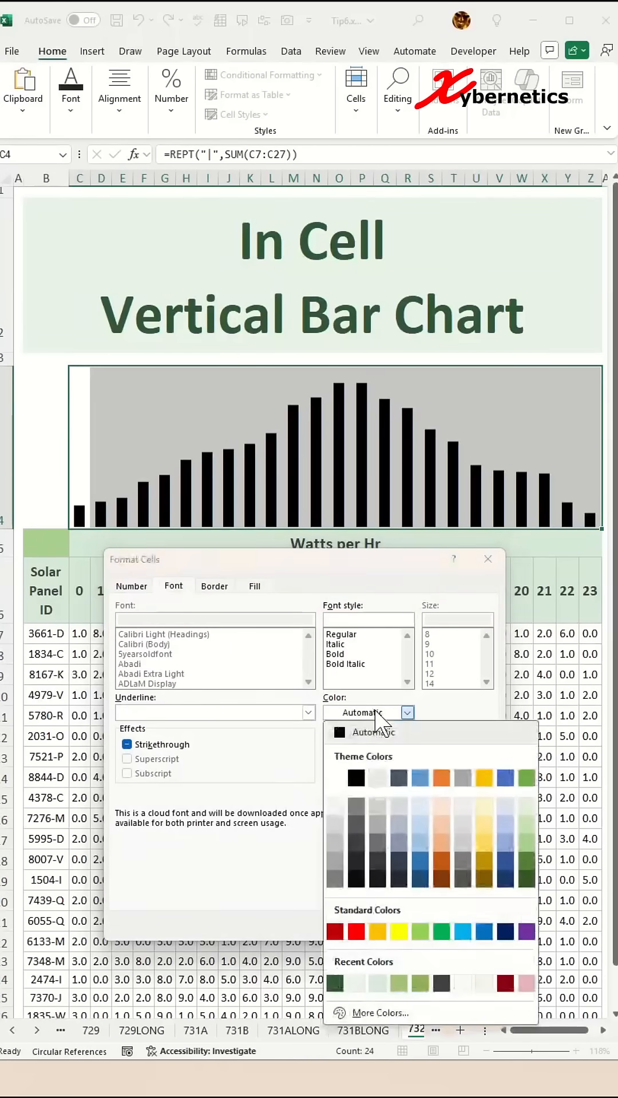
{"action": "left_click", "coordinate": [355, 931]}
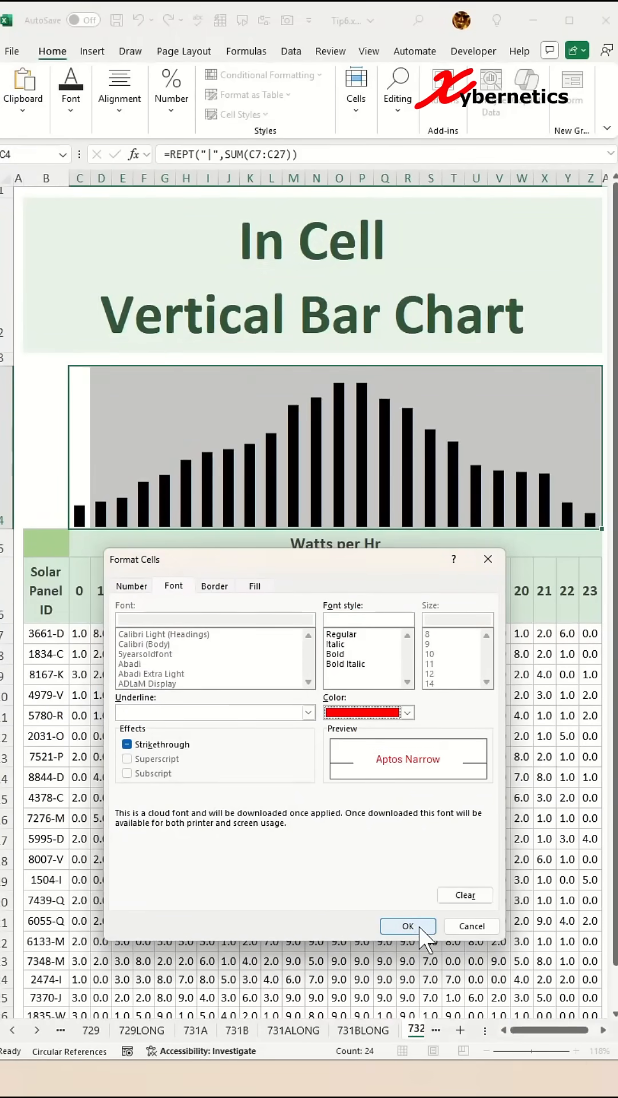
{"action": "left_click", "coordinate": [407, 926]}
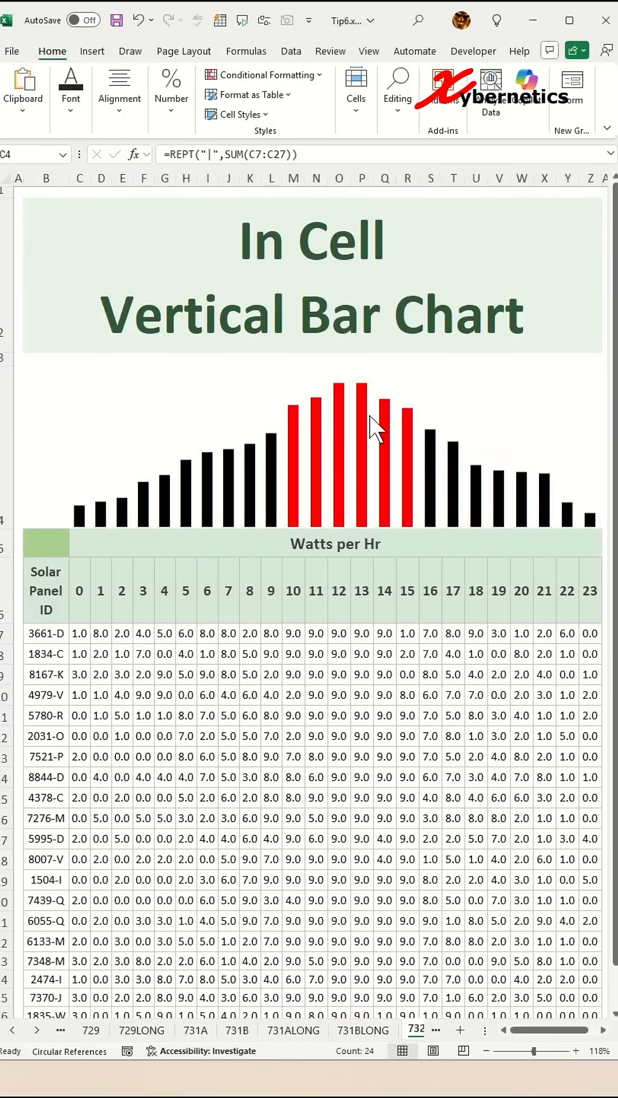
{"action": "left_click", "coordinate": [269, 74]}
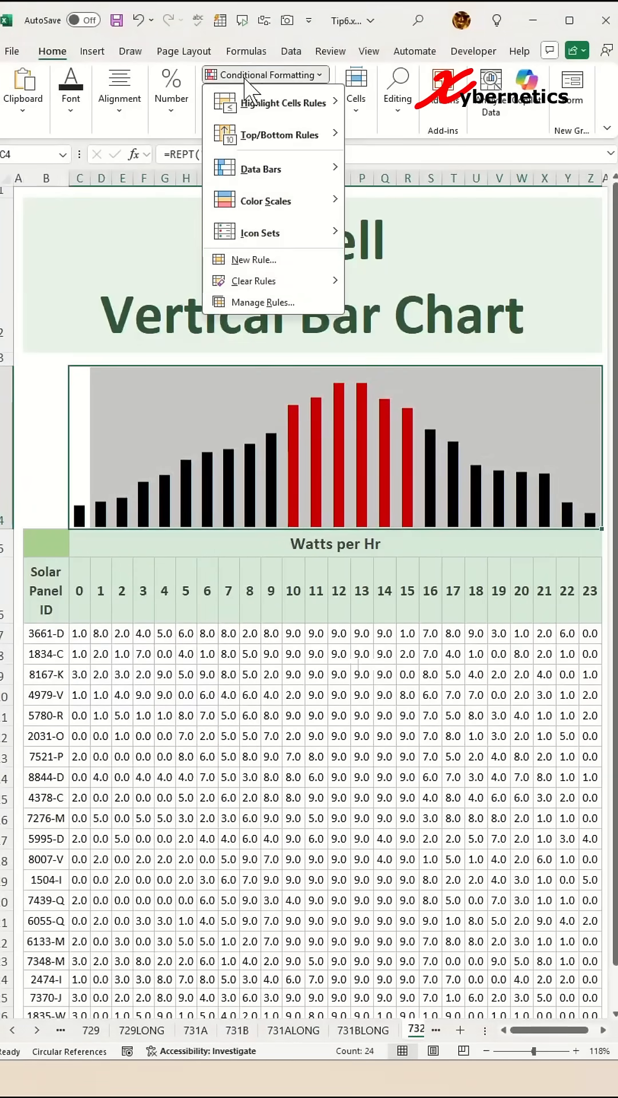
- Add a second formula rule colouring hours 0–4 and 22–23 bars light green
{"action": "left_click", "coordinate": [253, 260]}
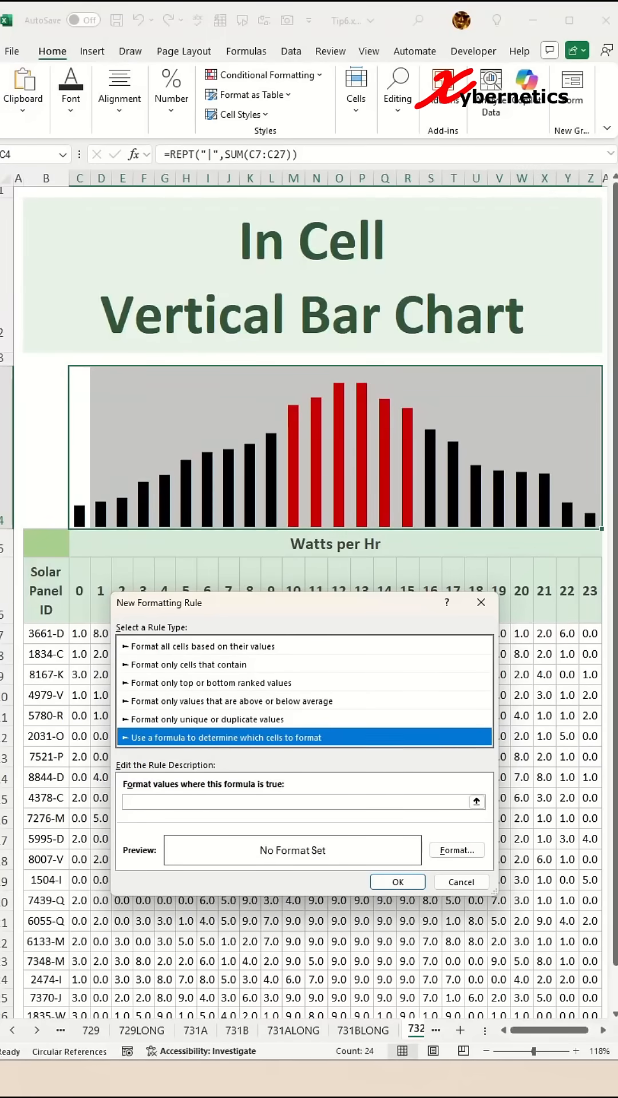
{"action": "left_click", "coordinate": [297, 801]}
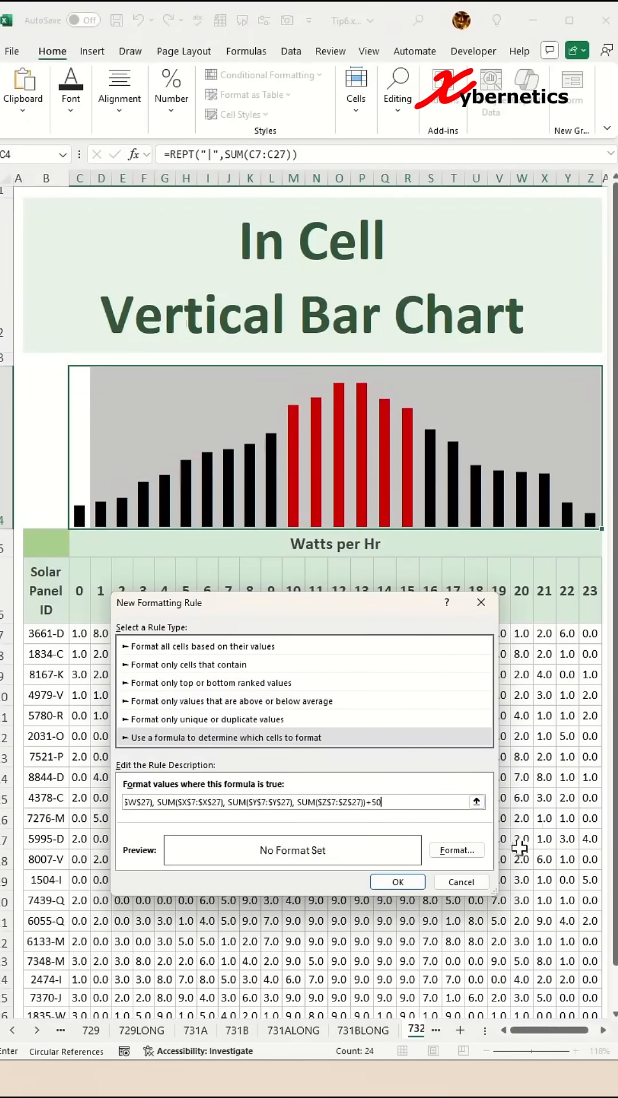
{"action": "left_click", "coordinate": [457, 849]}
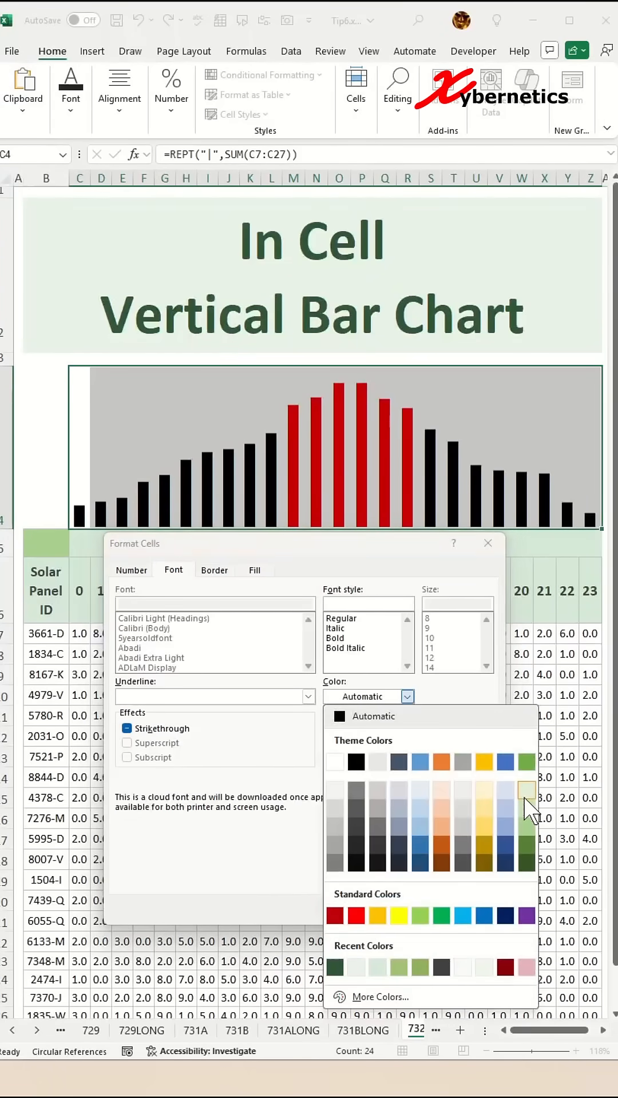
{"action": "left_click", "coordinate": [526, 790]}
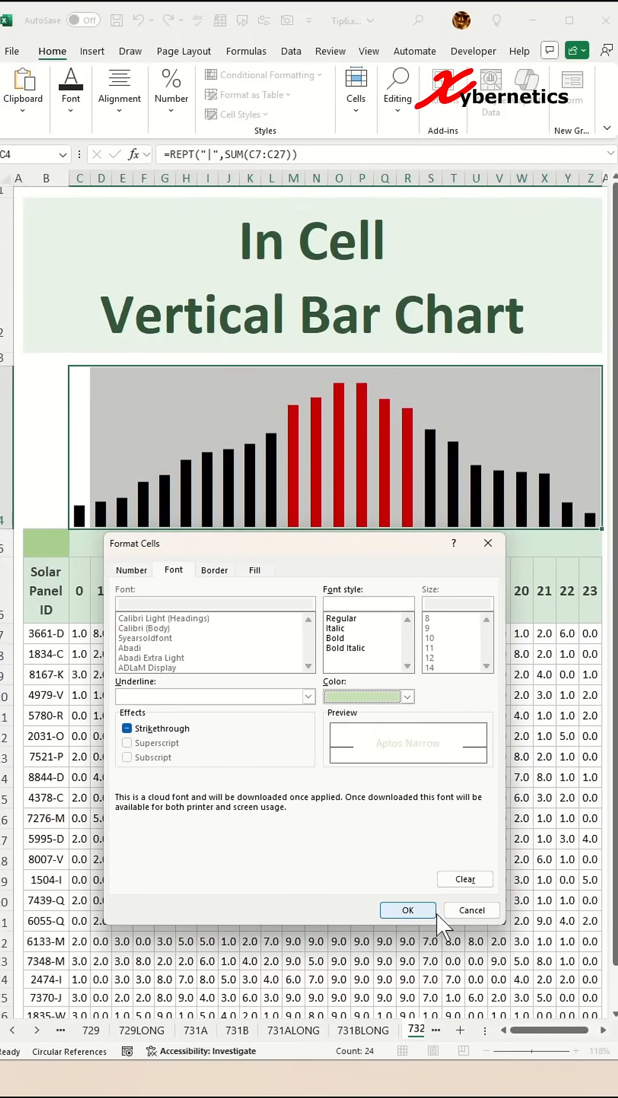
{"action": "left_click", "coordinate": [407, 910]}
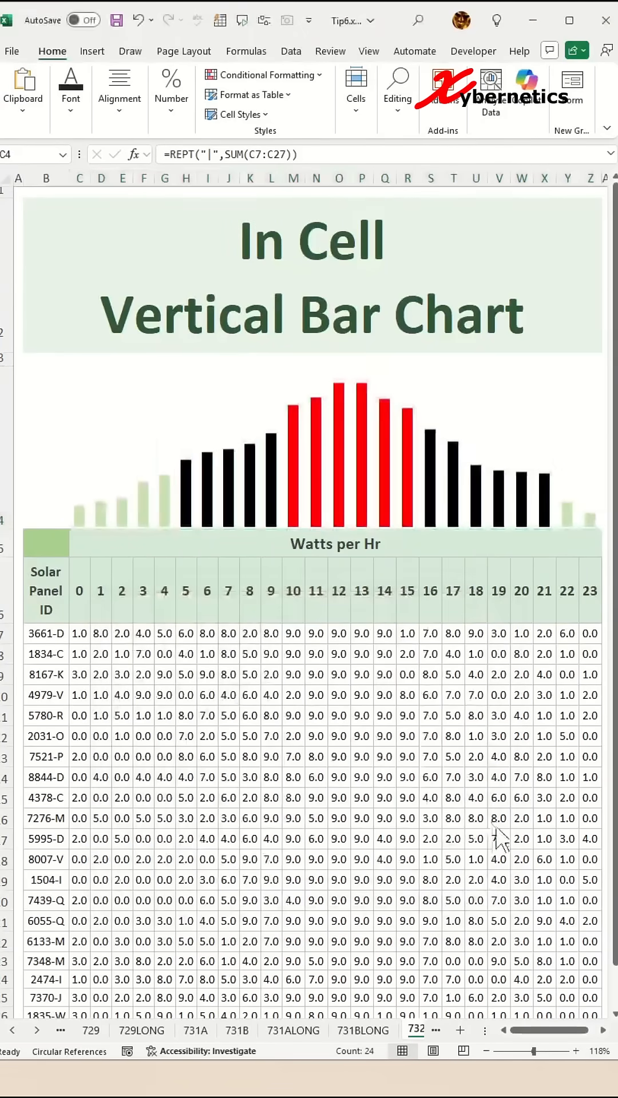